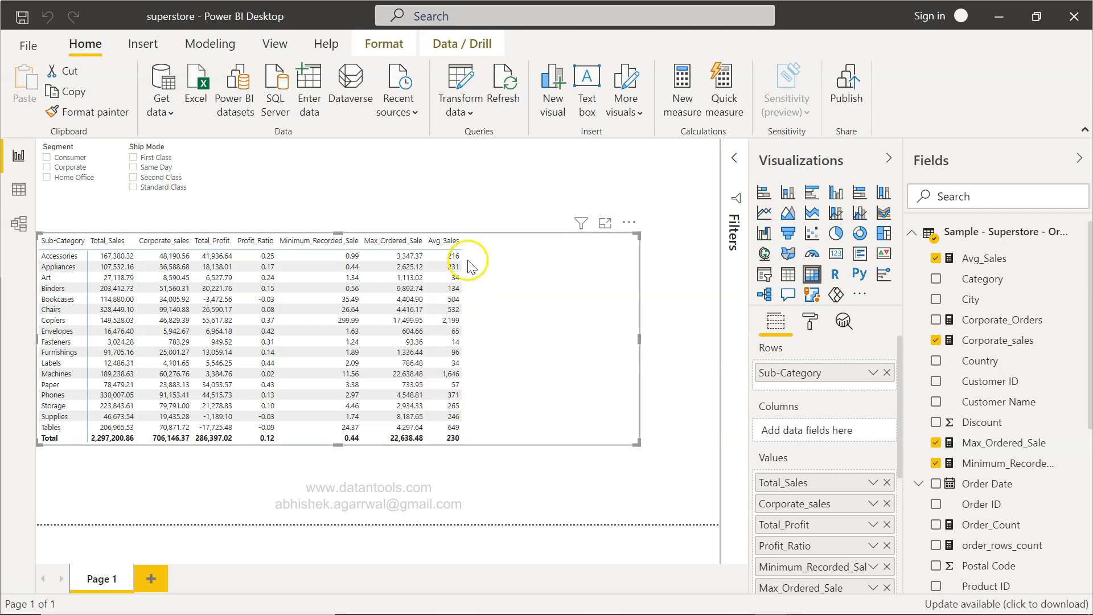
pyautogui.moveTo(486, 462)
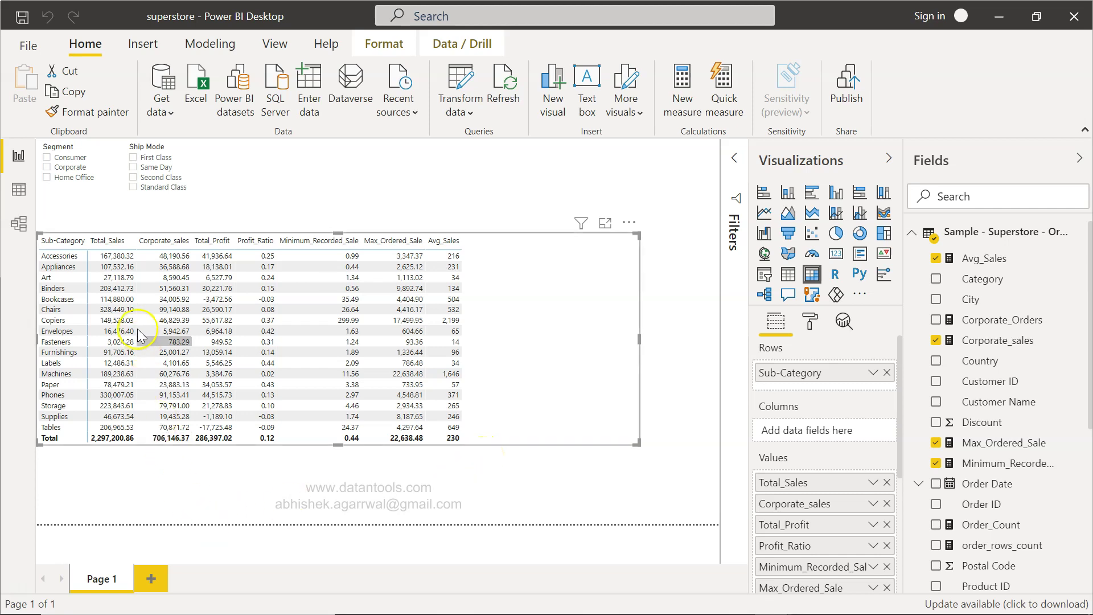
pyautogui.moveTo(113, 255)
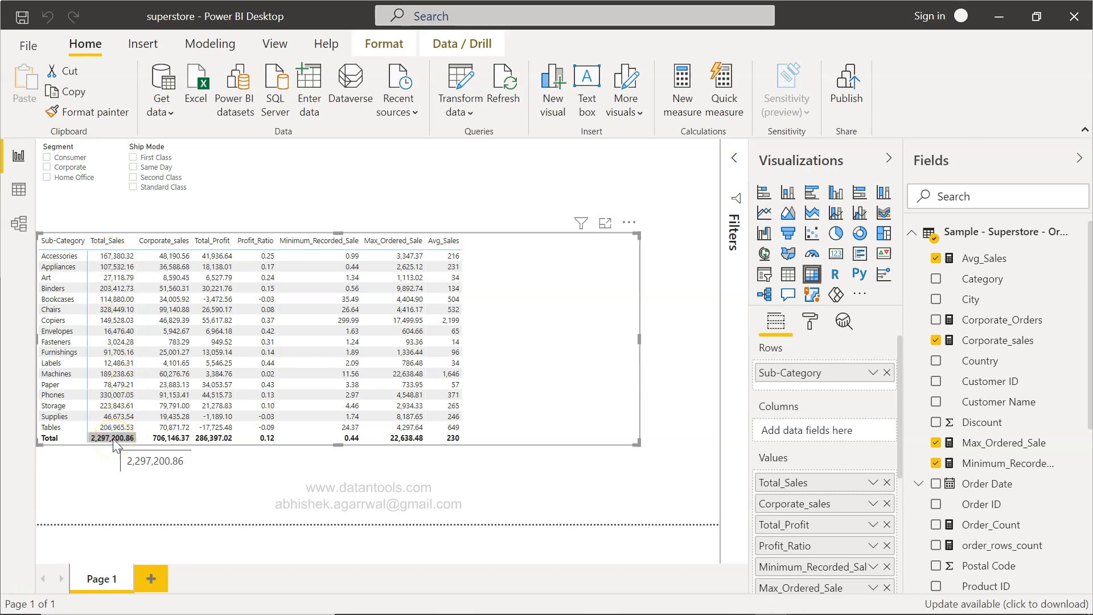
# Create measure All_Selected_sales = CALCULATE(SUM(Sales), ALLSELECTED(Sub-Category)) and commit it.
pyautogui.click(111, 438)
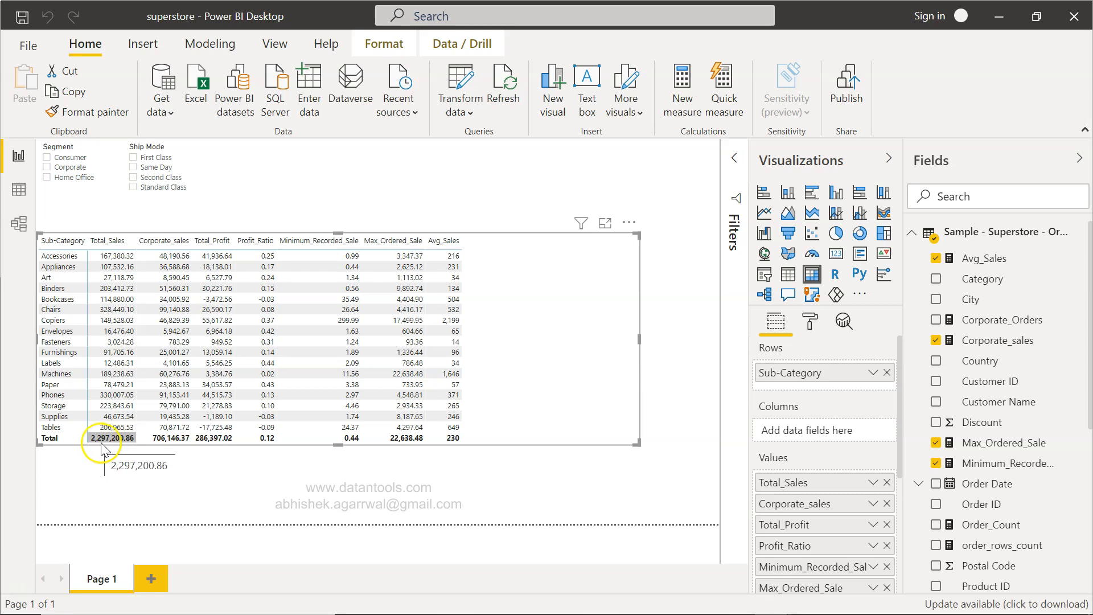
pyautogui.moveTo(104, 282)
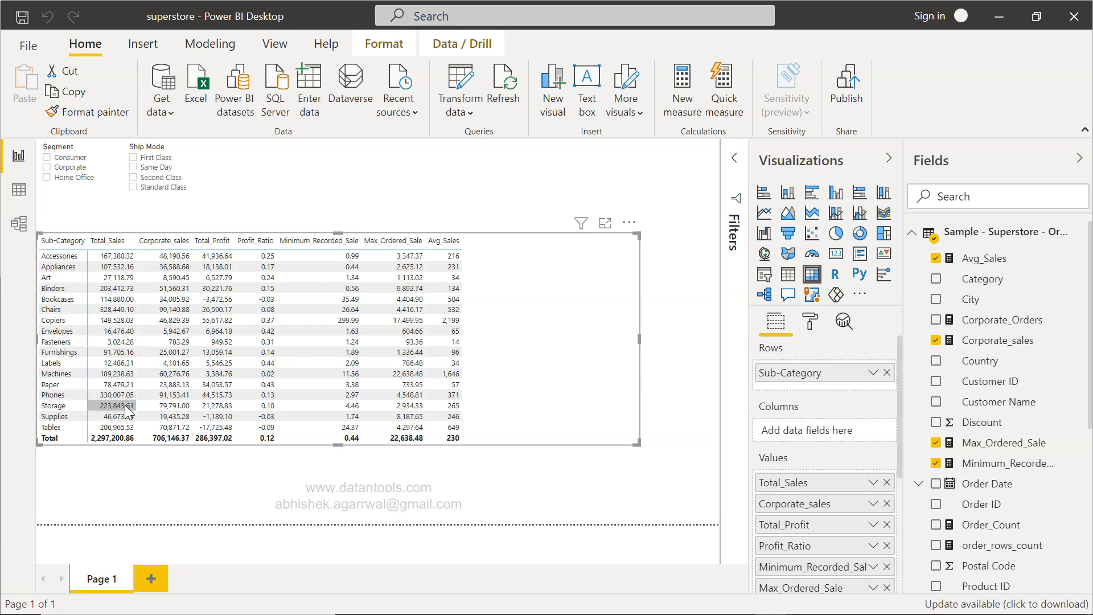
pyautogui.moveTo(140, 486)
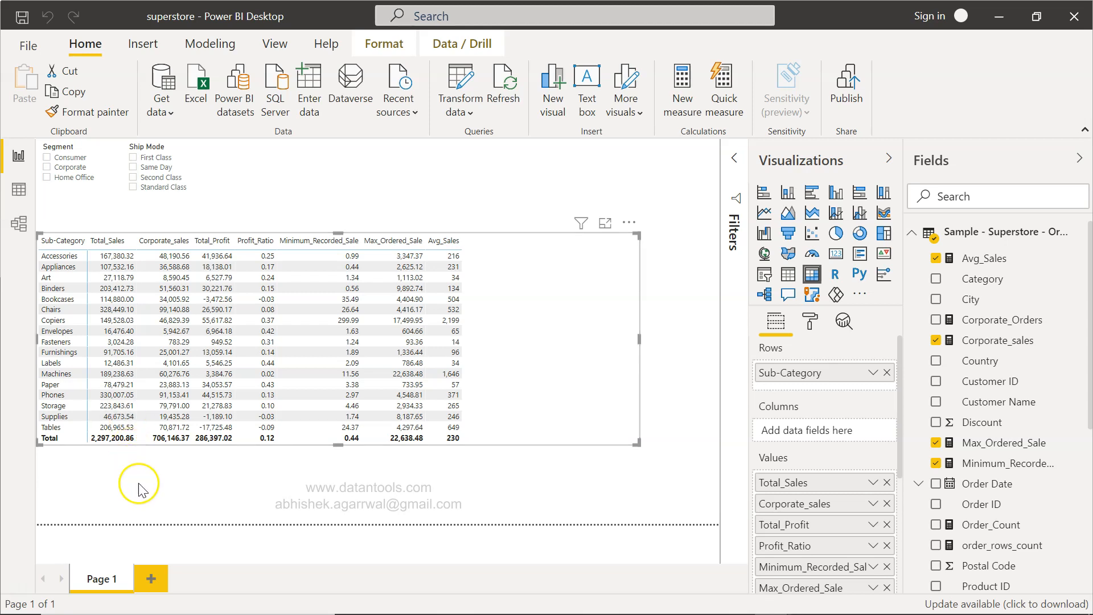
pyautogui.moveTo(142, 460)
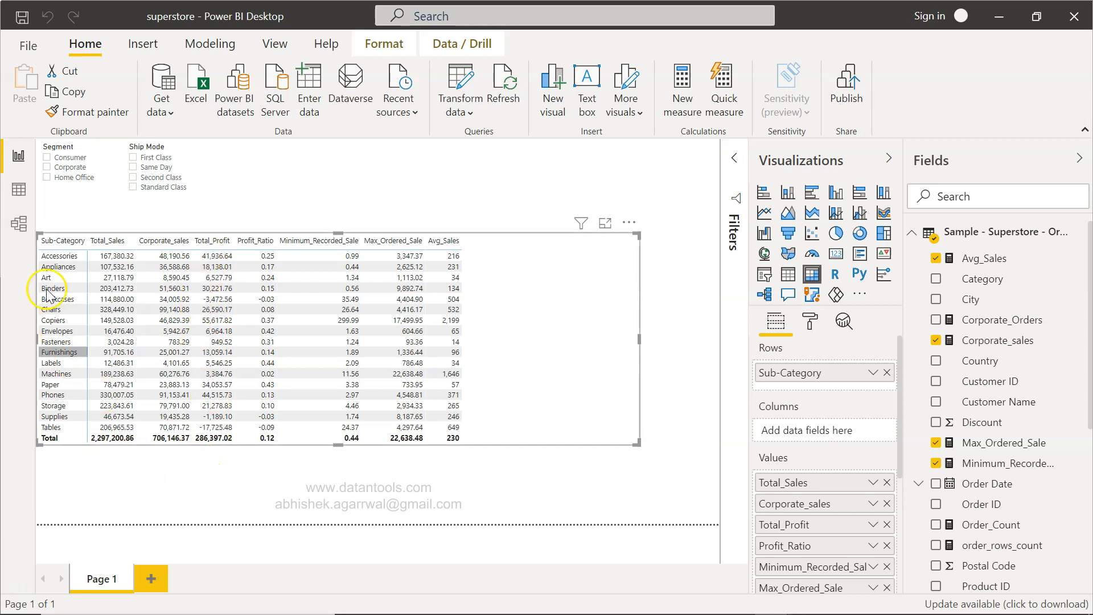
pyautogui.moveTo(68, 384)
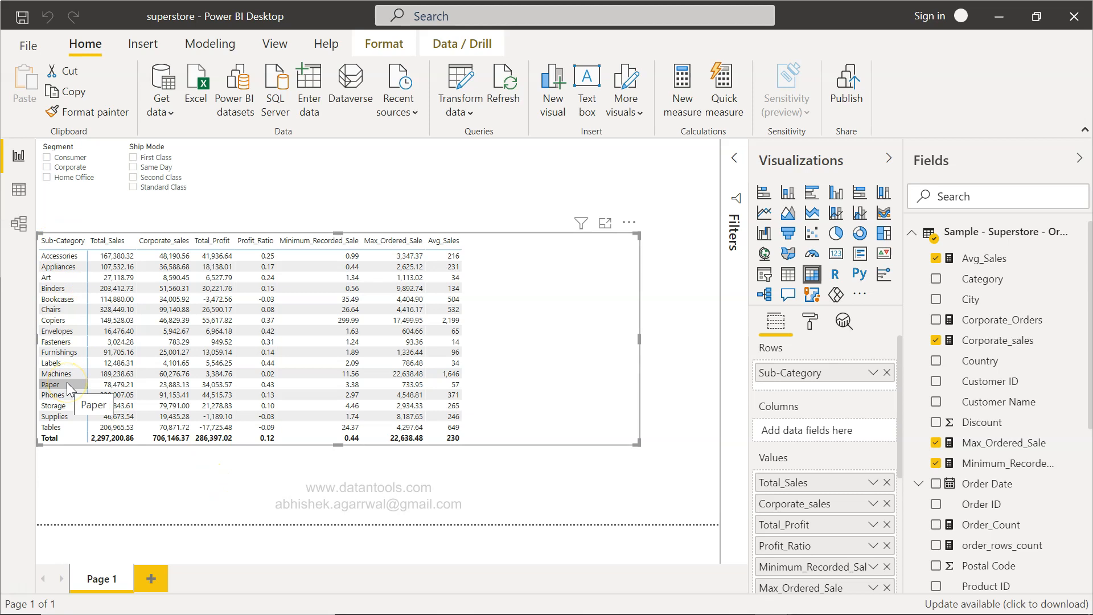
pyautogui.moveTo(696, 279)
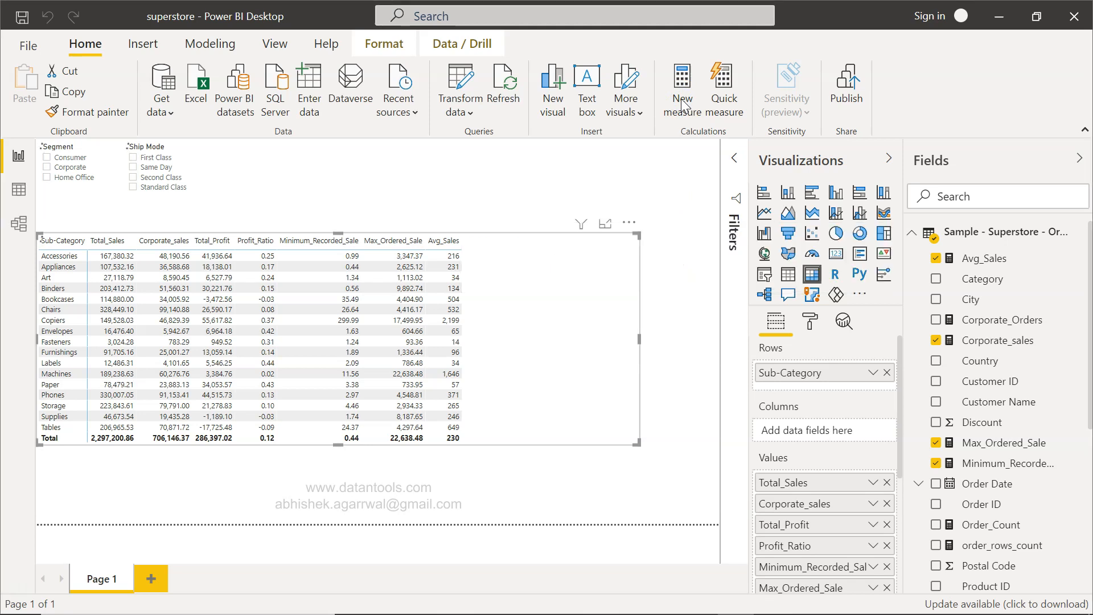
pyautogui.click(680, 90)
pyautogui.write('1 All_Selected_sales = calc')
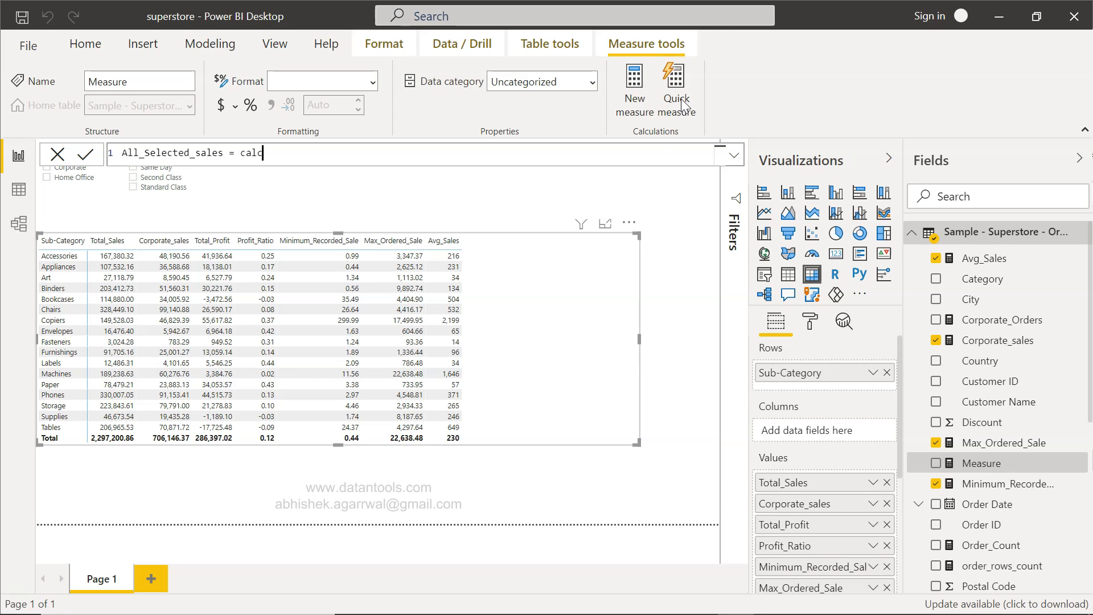
pyautogui.write('ULATE(su')
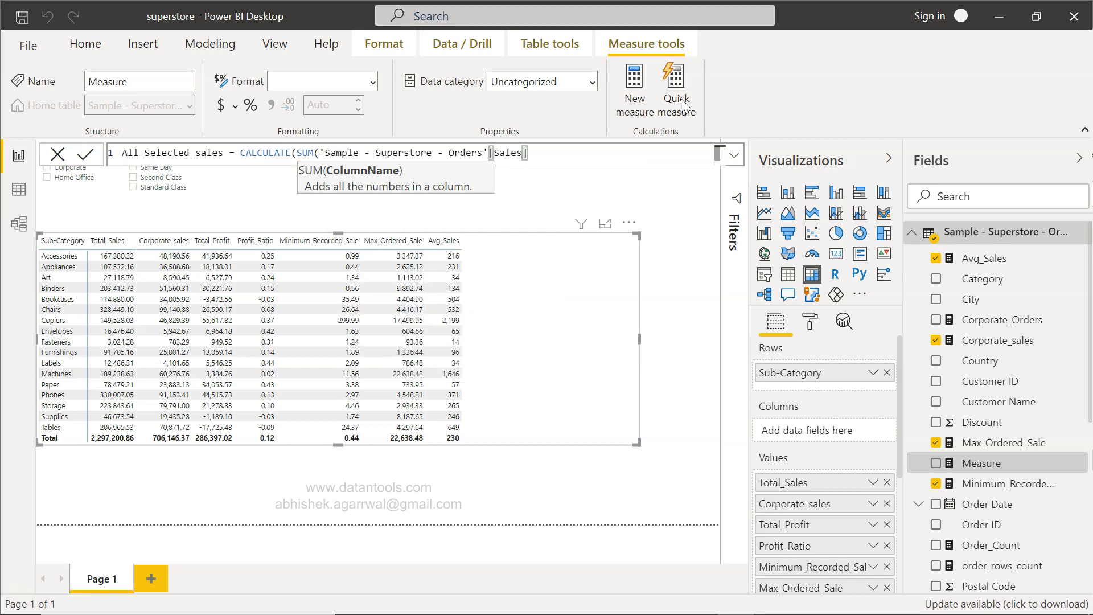
pyautogui.write('),')
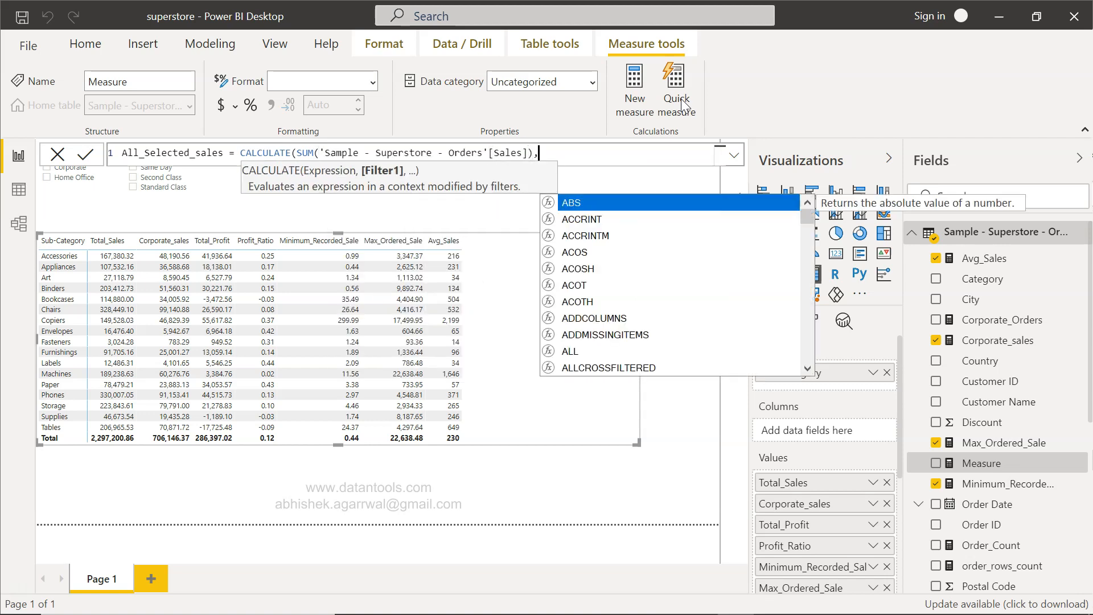
pyautogui.write('al')
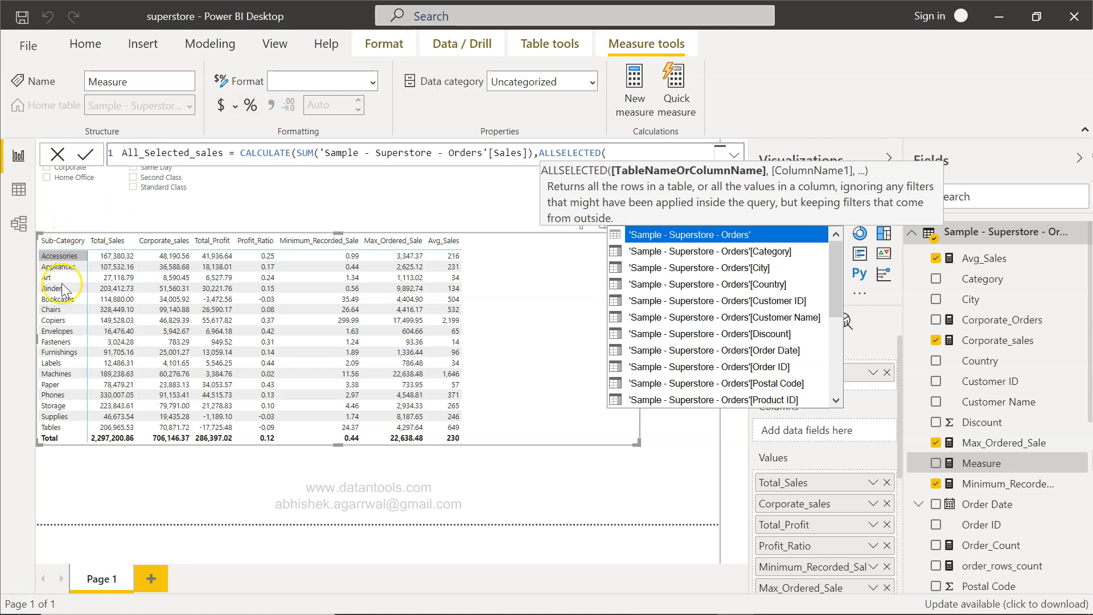
pyautogui.moveTo(212, 223)
pyautogui.write("'Sample - Superstore - Orders'[")
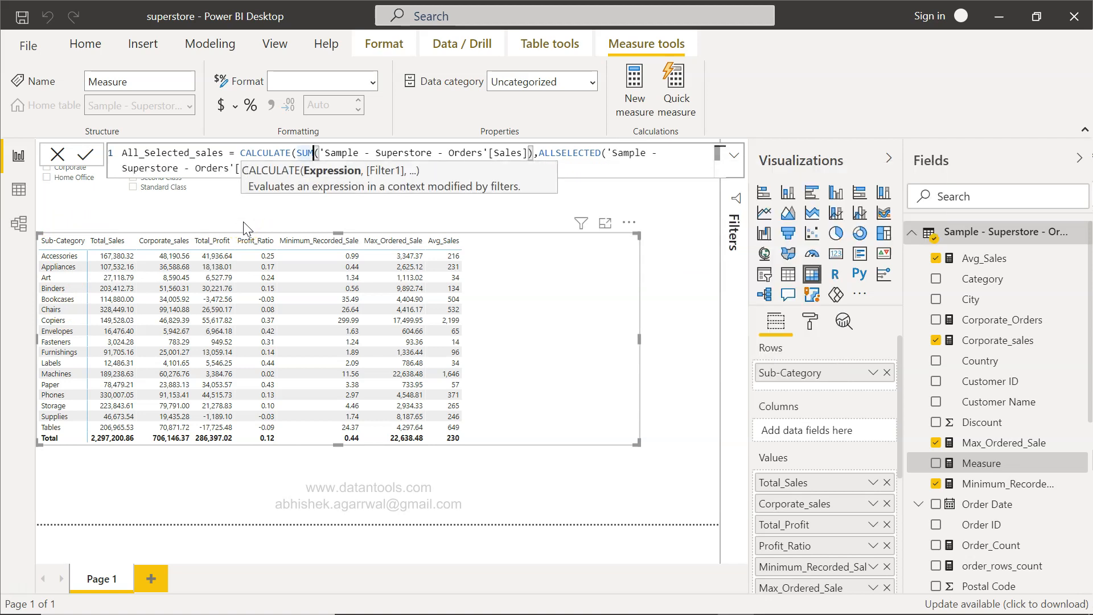
pyautogui.write('Sub-Category]')
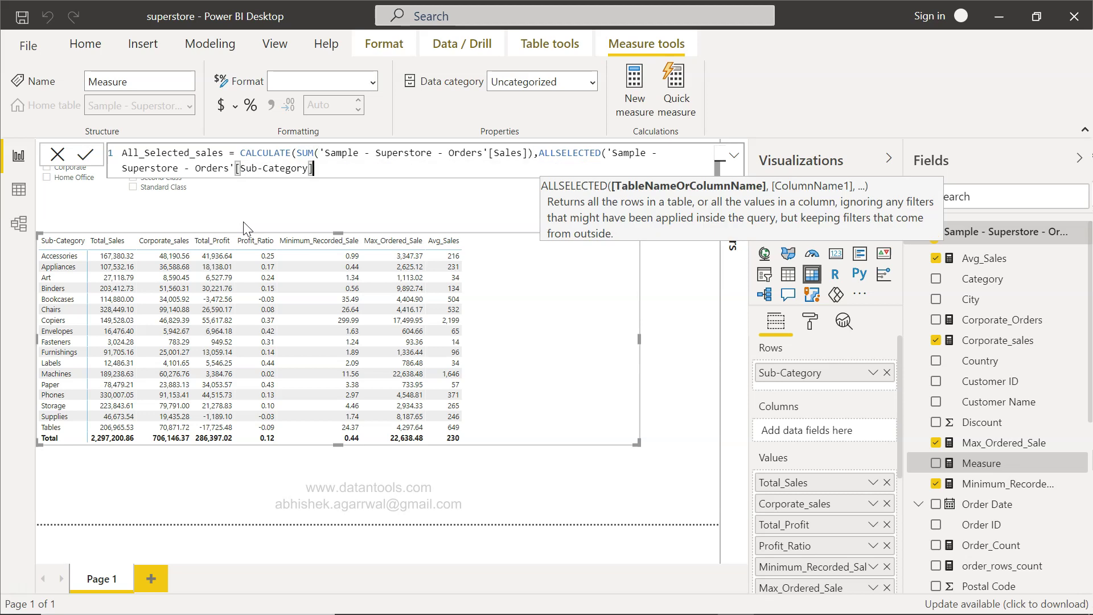
pyautogui.write(']))')
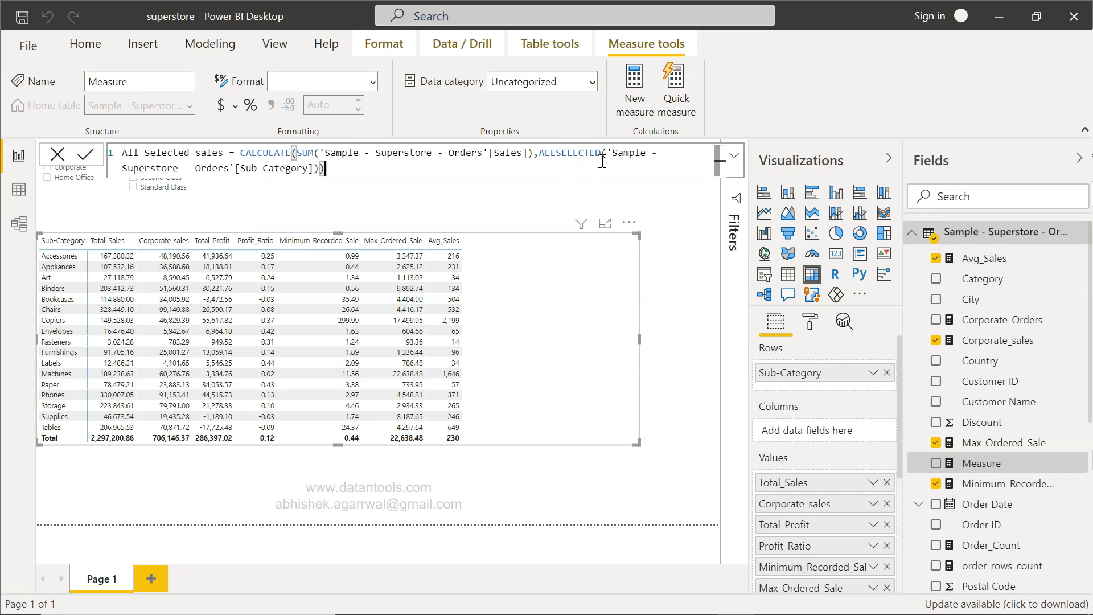
pyautogui.moveTo(158, 166)
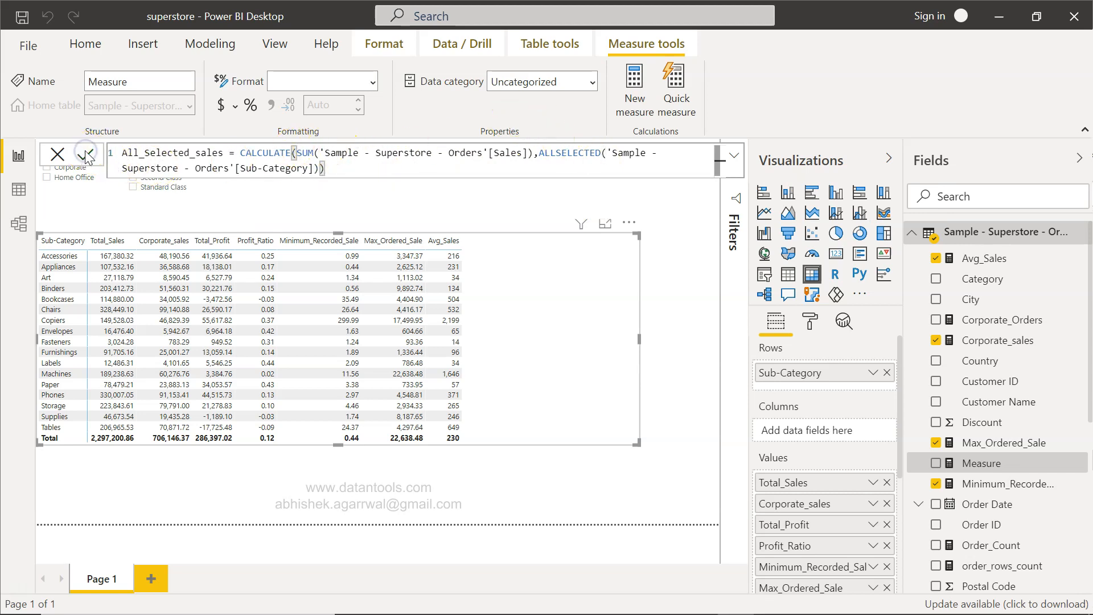
pyautogui.click(84, 155)
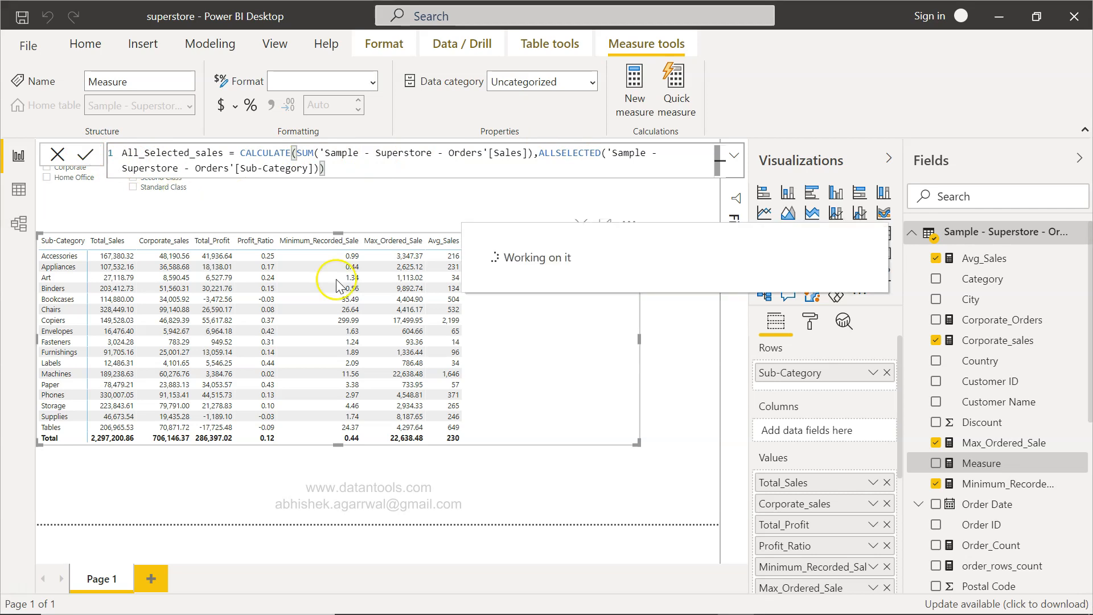
# Add All_Selected_sales to the table, showing 2,297,200.86 on every sub-category row.
pyautogui.click(89, 154)
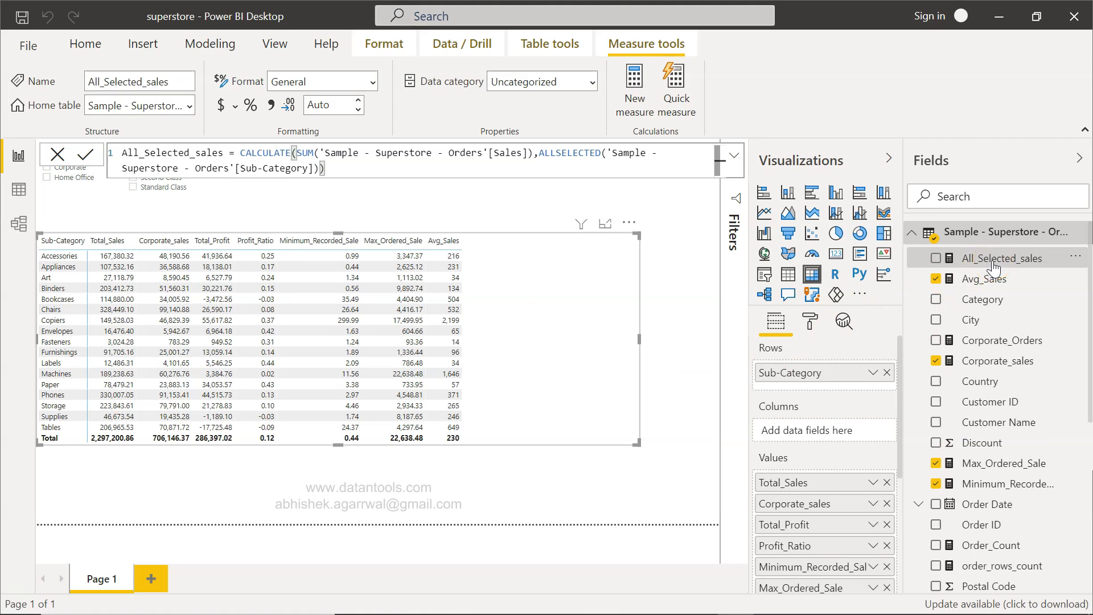
pyautogui.scroll(-3)
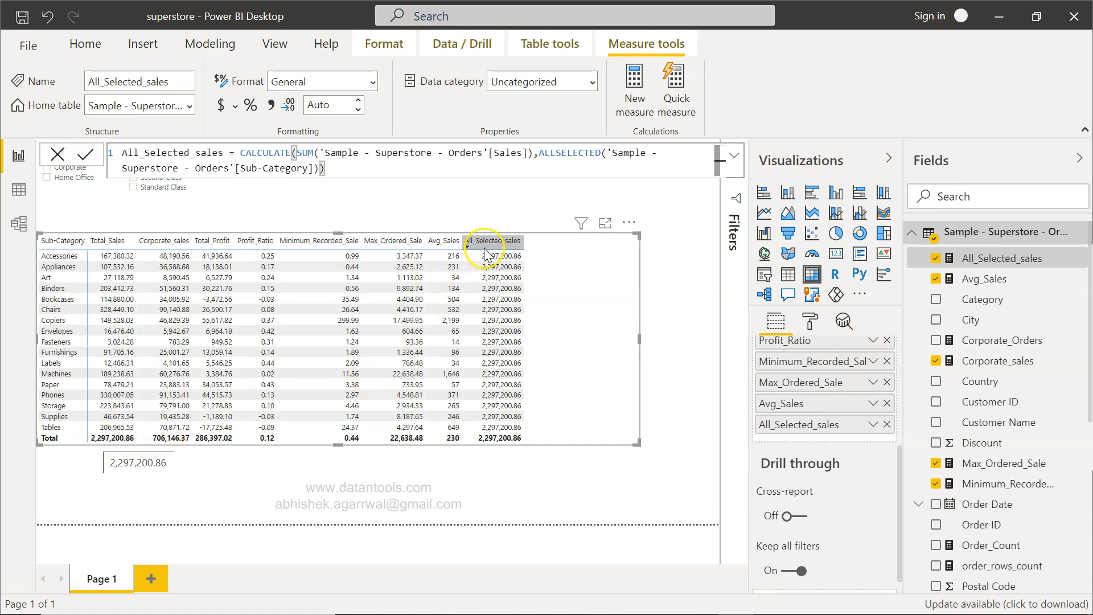
pyautogui.moveTo(498, 438)
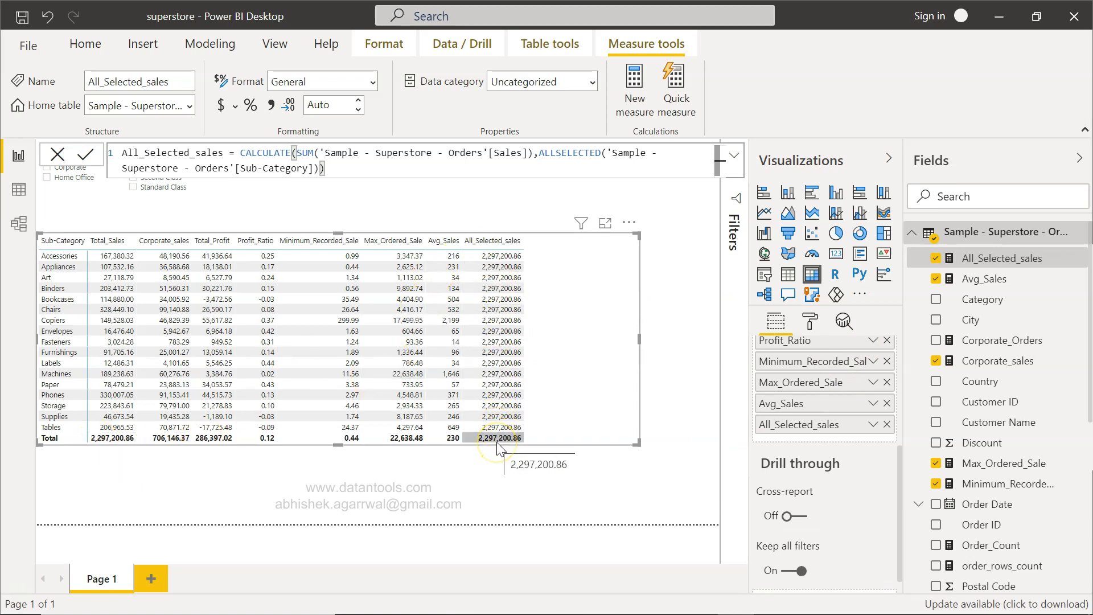
pyautogui.moveTo(387, 505)
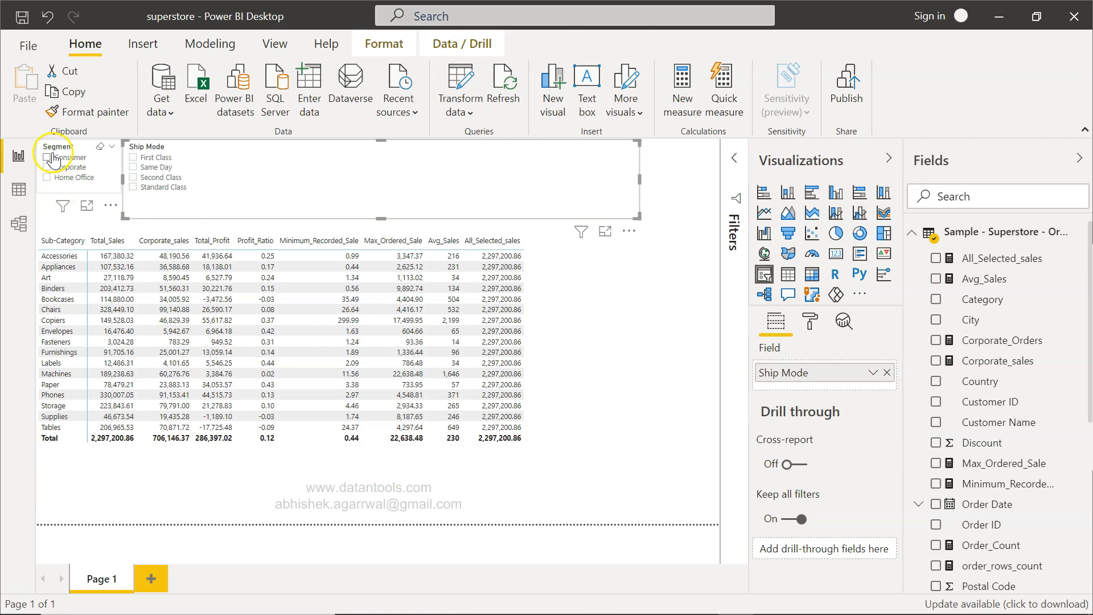
# Tick Consumer in the Segment slicer so All_Selected_sales shows 1,161,401.35.
pyautogui.click(47, 157)
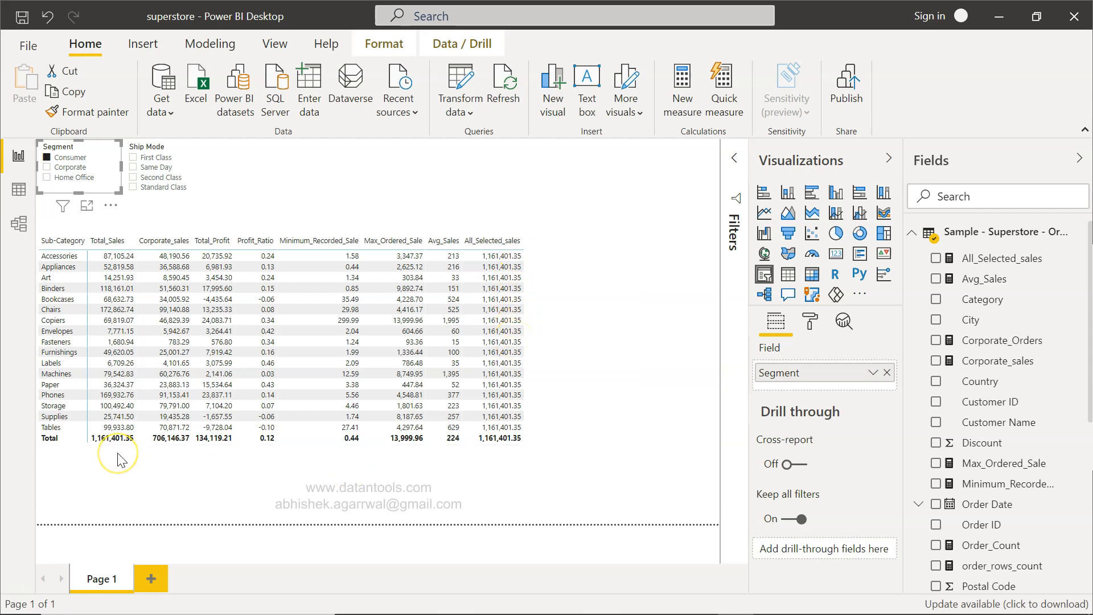
pyautogui.moveTo(121, 459)
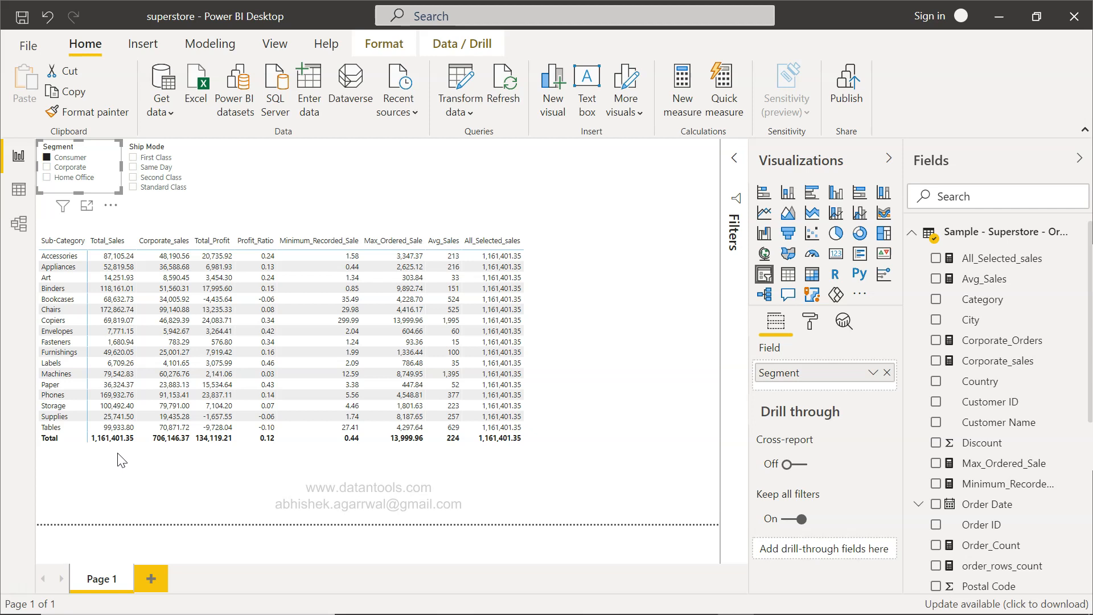
pyautogui.click(63, 255)
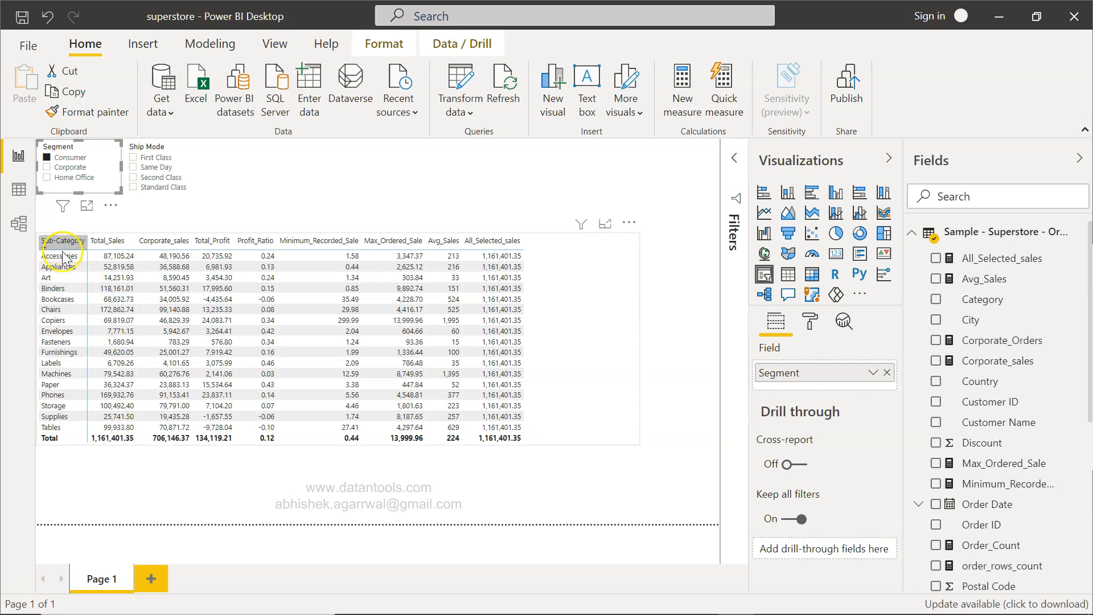
pyautogui.moveTo(59, 352)
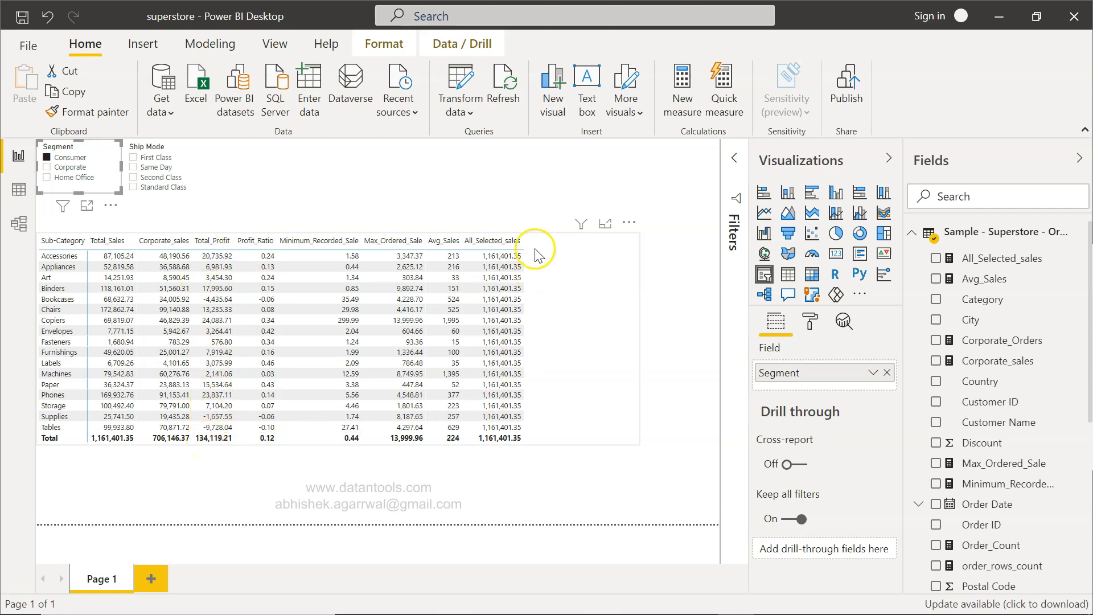
pyautogui.moveTo(550, 428)
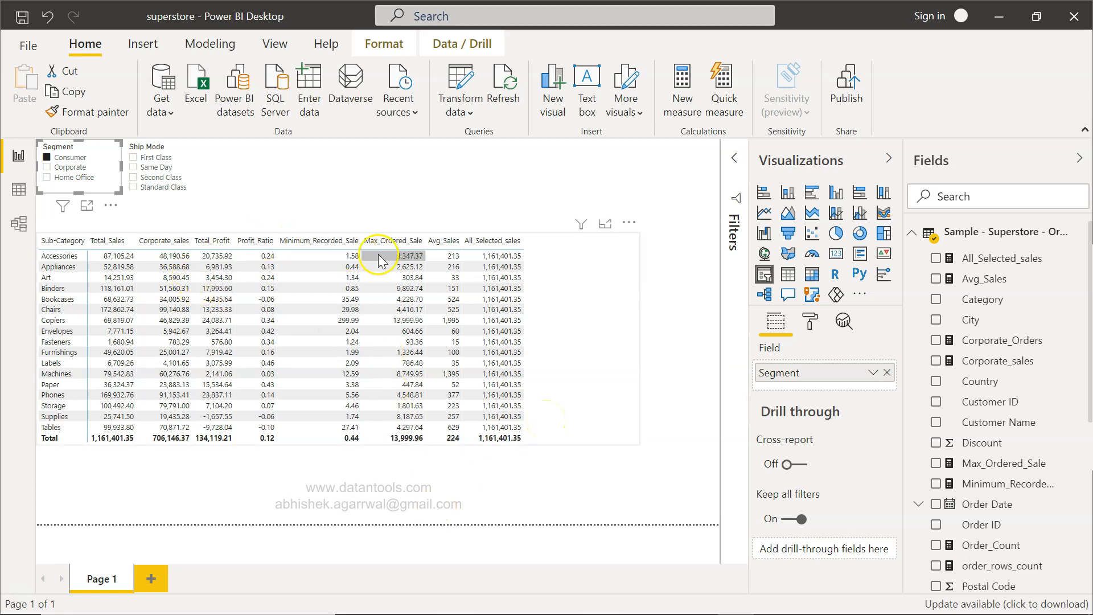
pyautogui.scroll(-3)
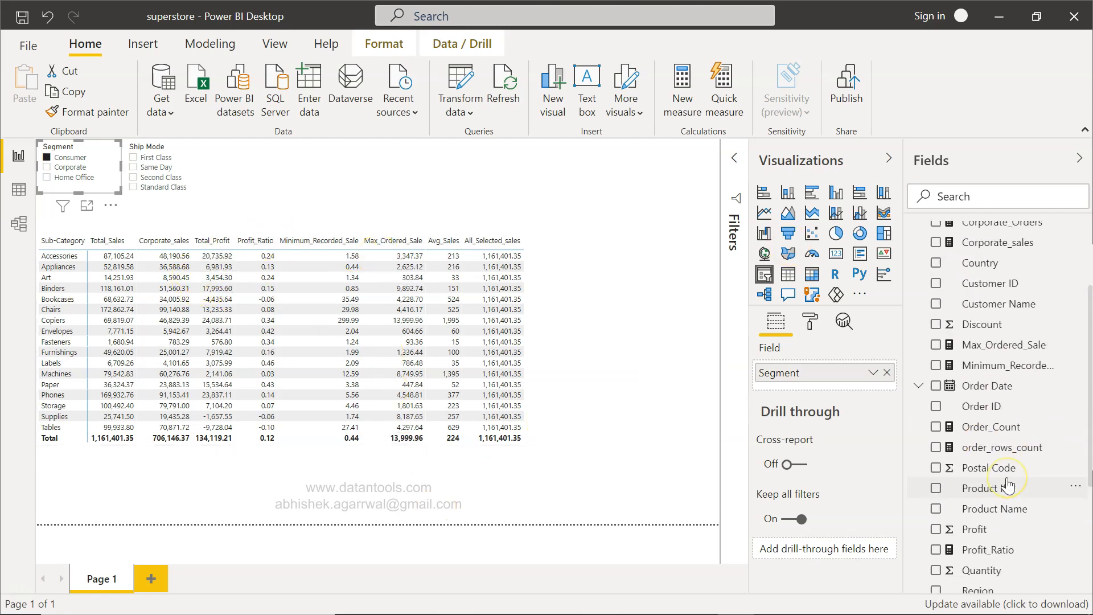
pyautogui.scroll(-3)
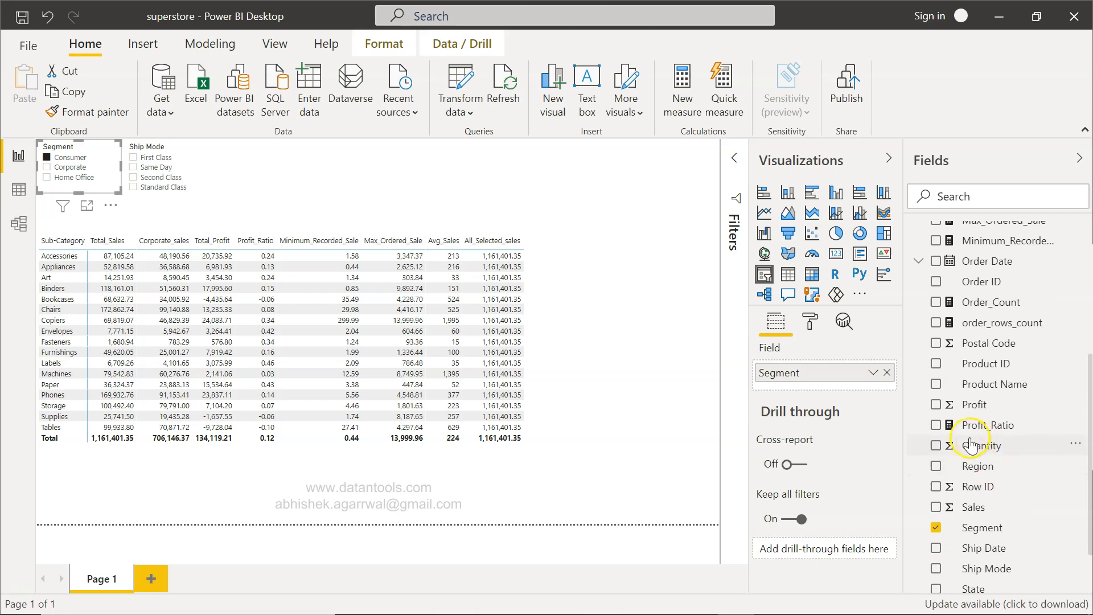
pyautogui.moveTo(980, 446)
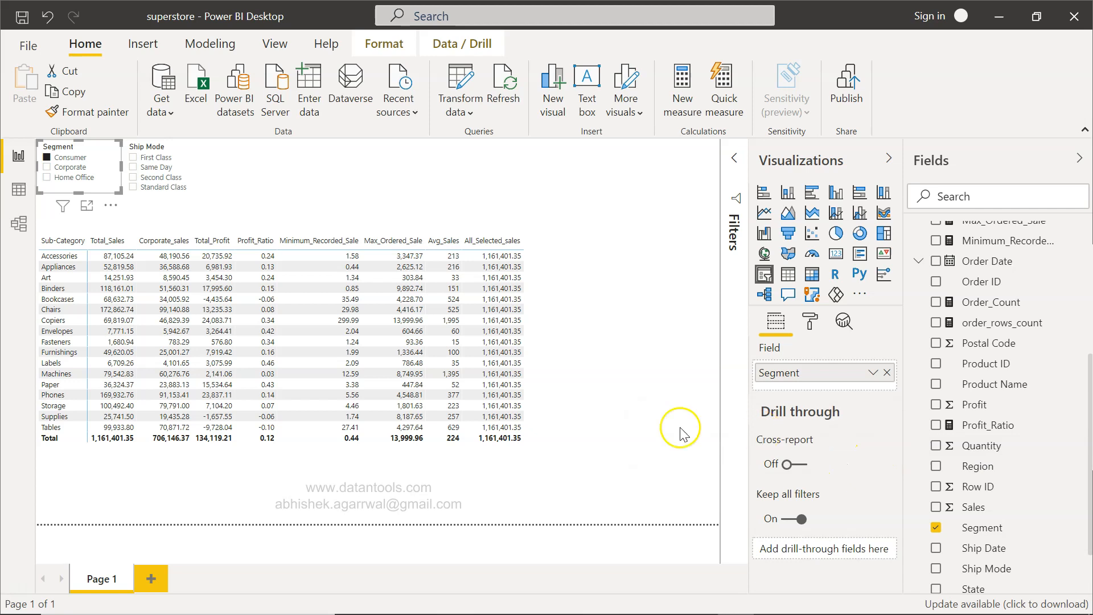
pyautogui.moveTo(671, 427)
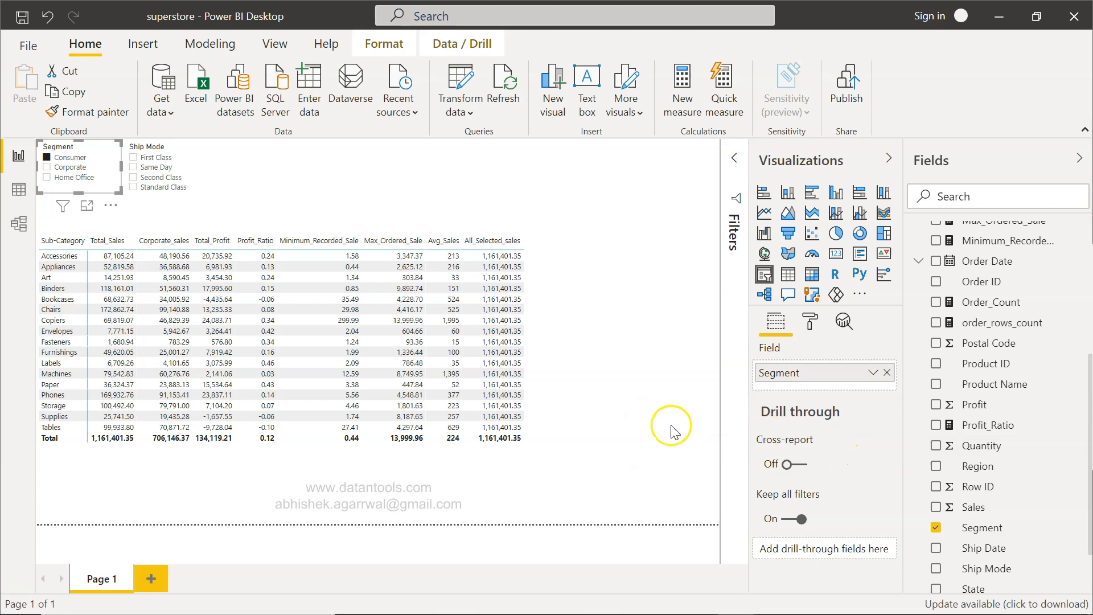